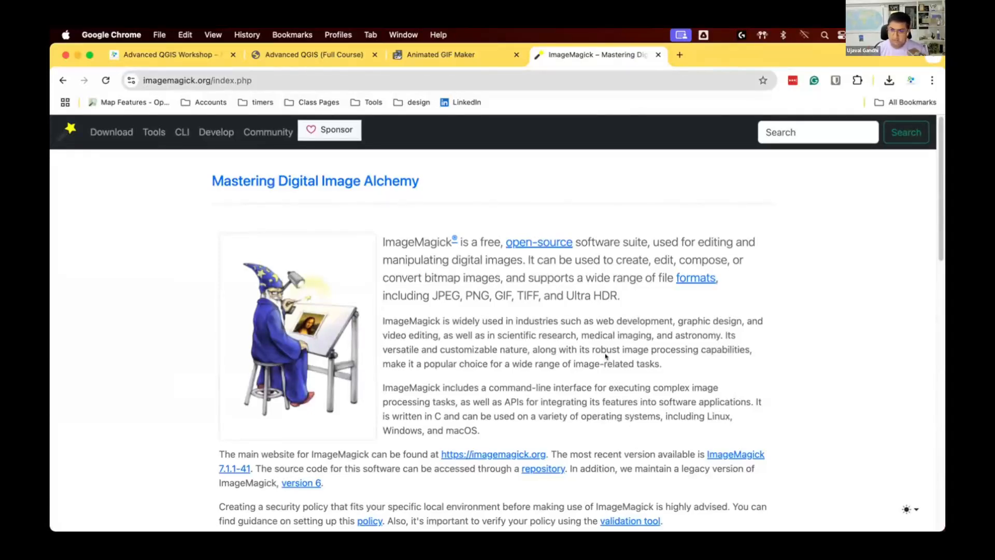
Scroll the ImageMagick home page to the 'Here are just a few examples' capabilities table
scroll("down", 3)
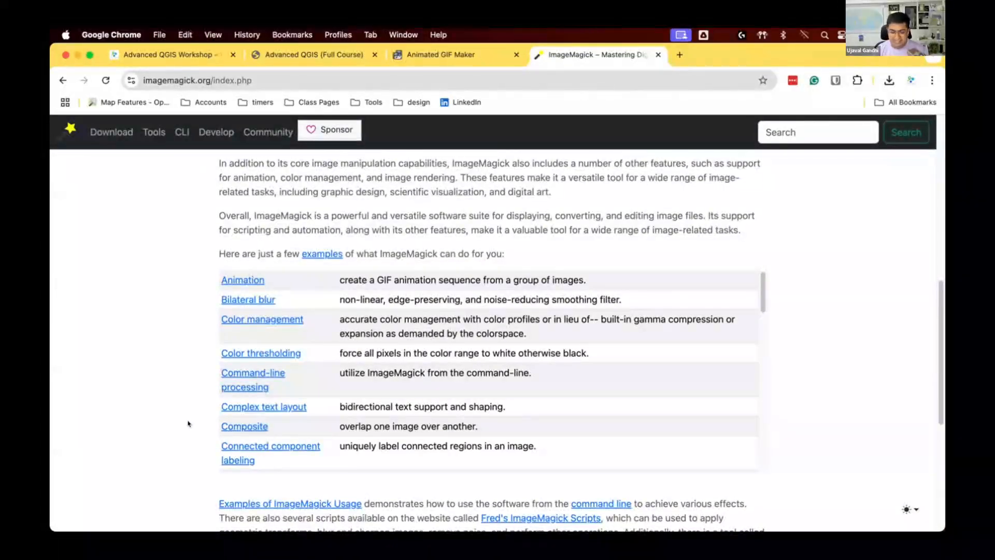
scroll("up", 3)
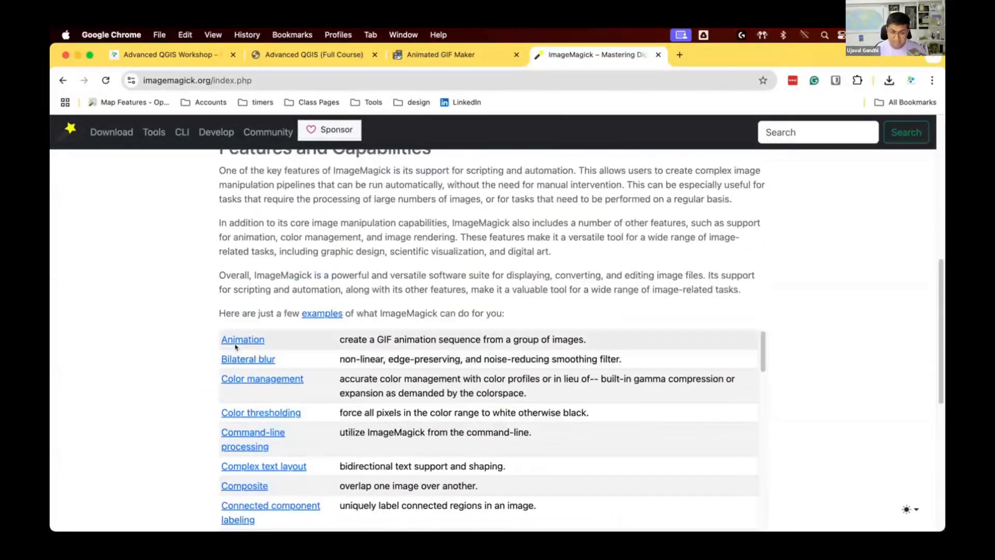
Read through the Animation Basics examples page, then start a new tab for chatgpt.com
left_click(243, 339)
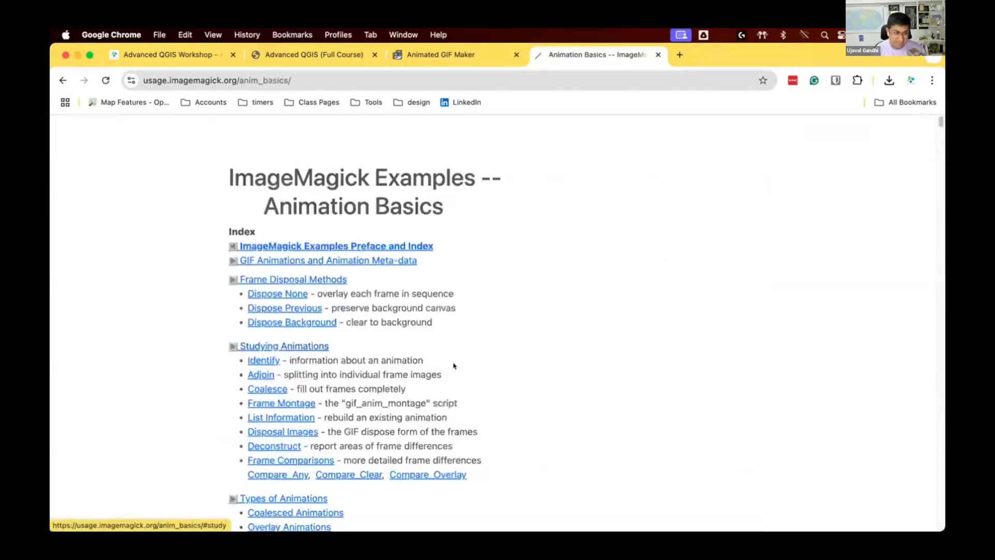
scroll("down", 3)
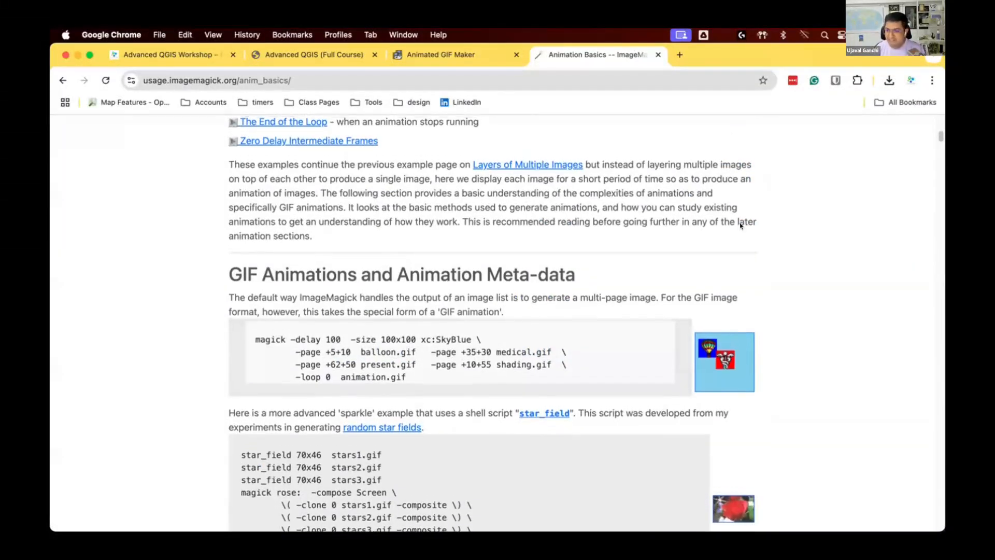
scroll("down", 3)
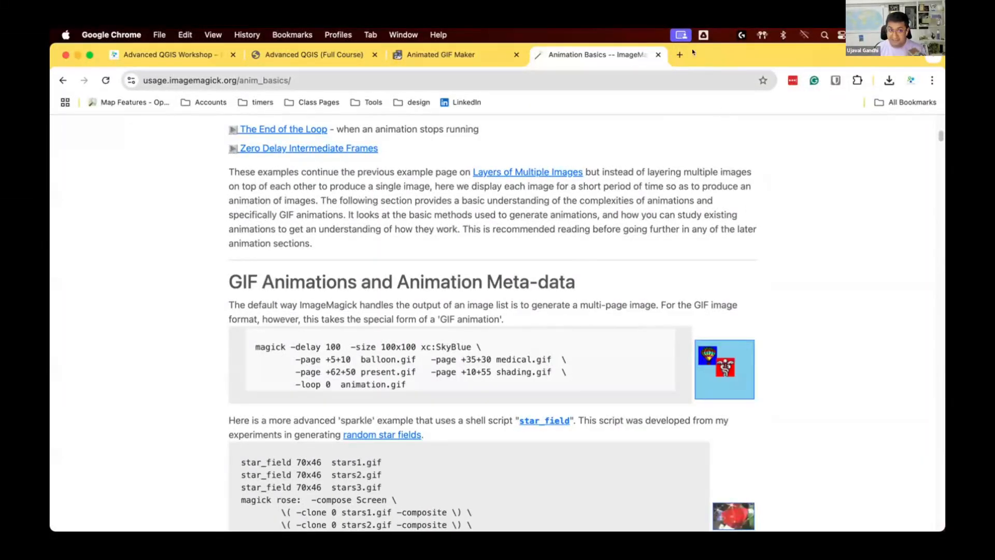
left_click(679, 54)
type("chatgpt.com")
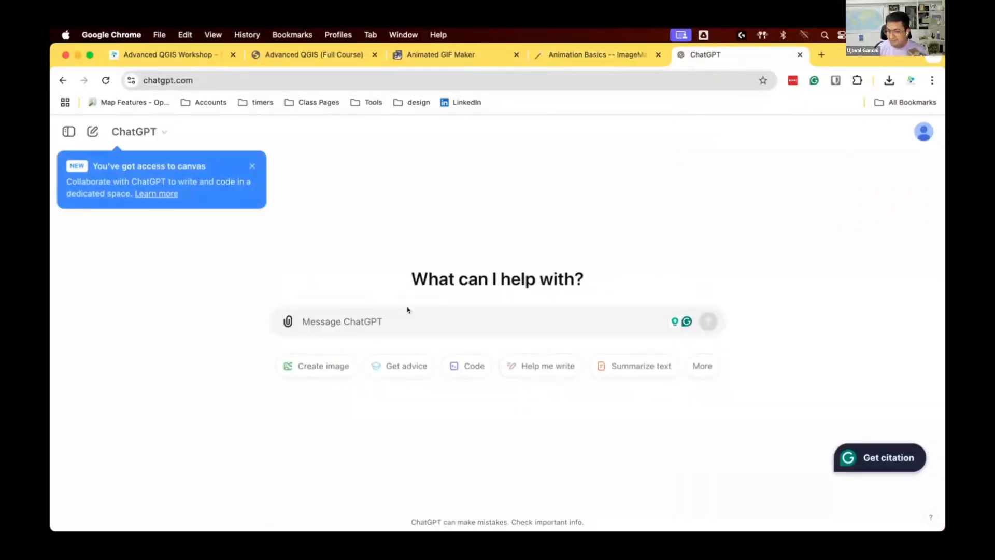
Ask ChatGPT for an ImageMagick command animating a folder of PNG files with a 0.5 second delay
type("write imagemagick")
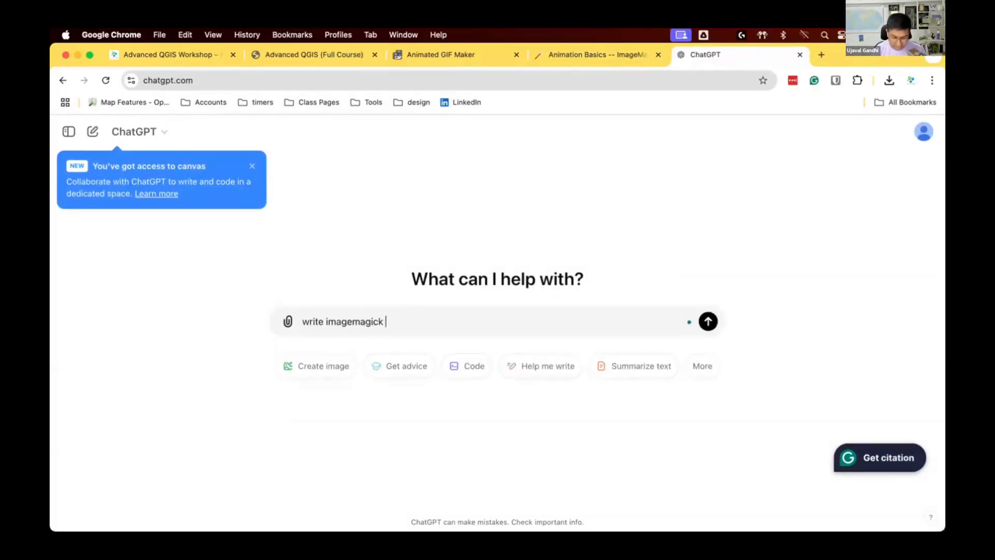
type("command for")
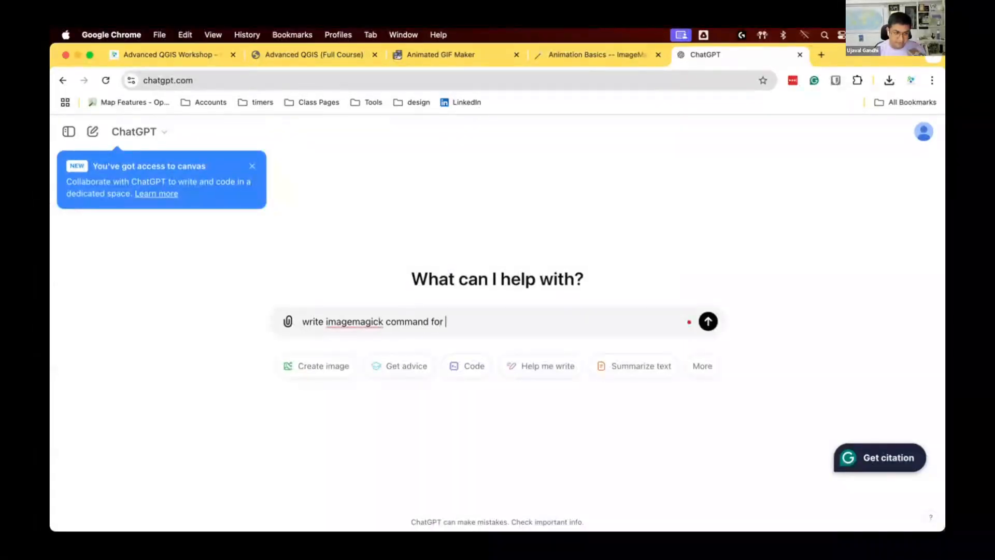
type("creating an animation from a f")
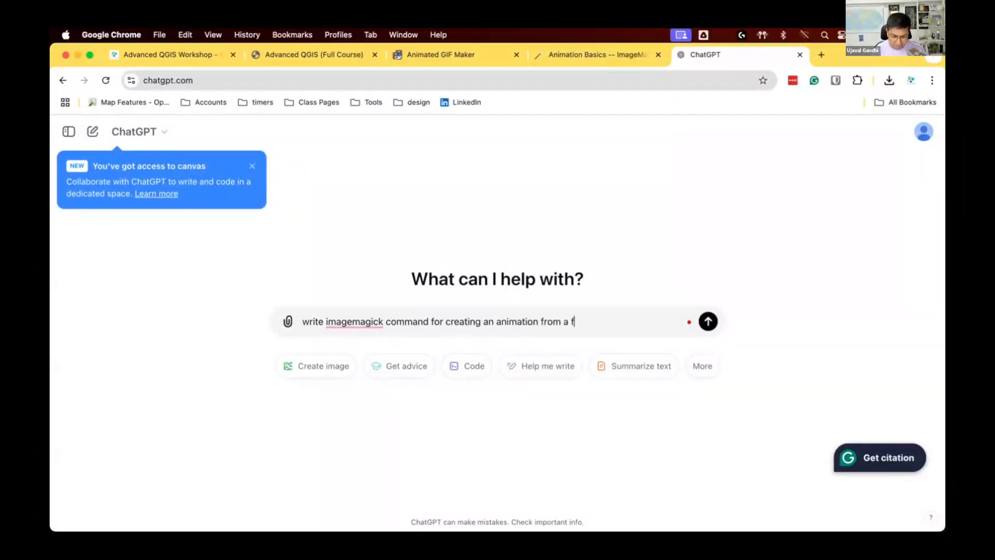
type("older of P")
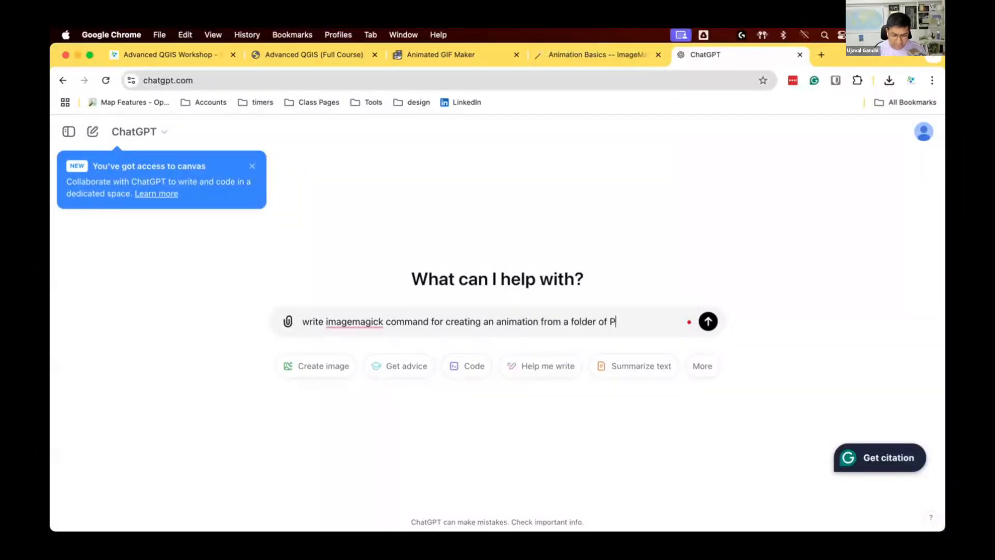
type("NG files with a d")
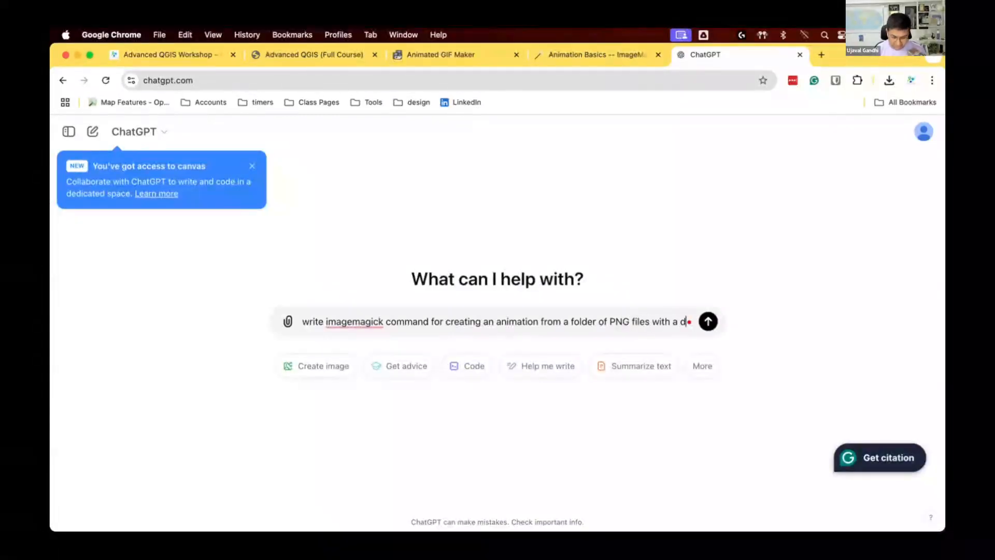
type("elay of 0.5")
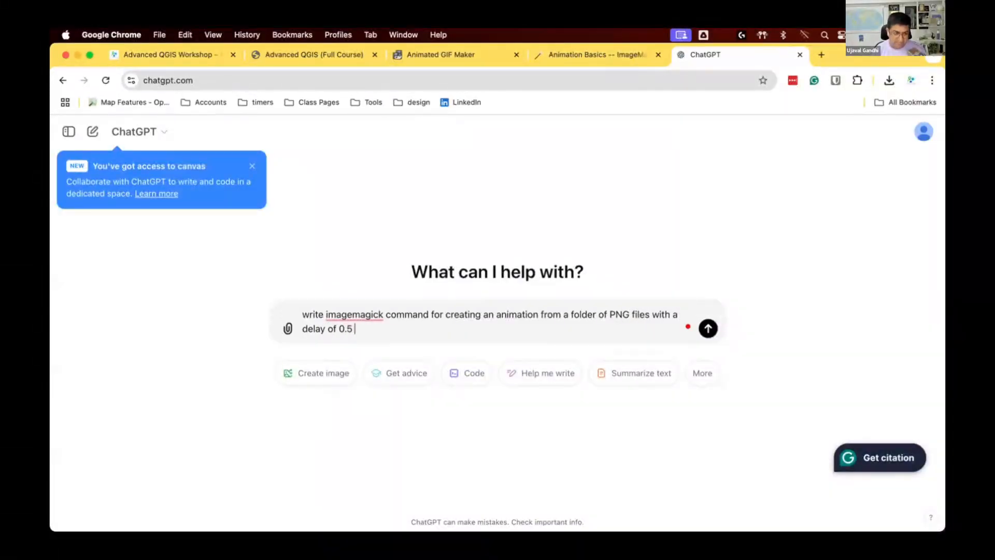
type("second")
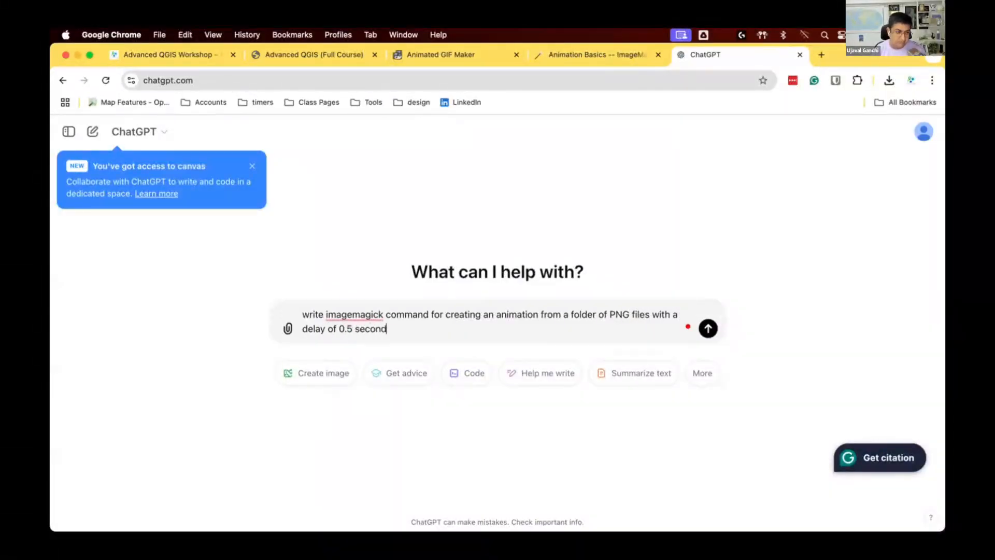
left_click(708, 329)
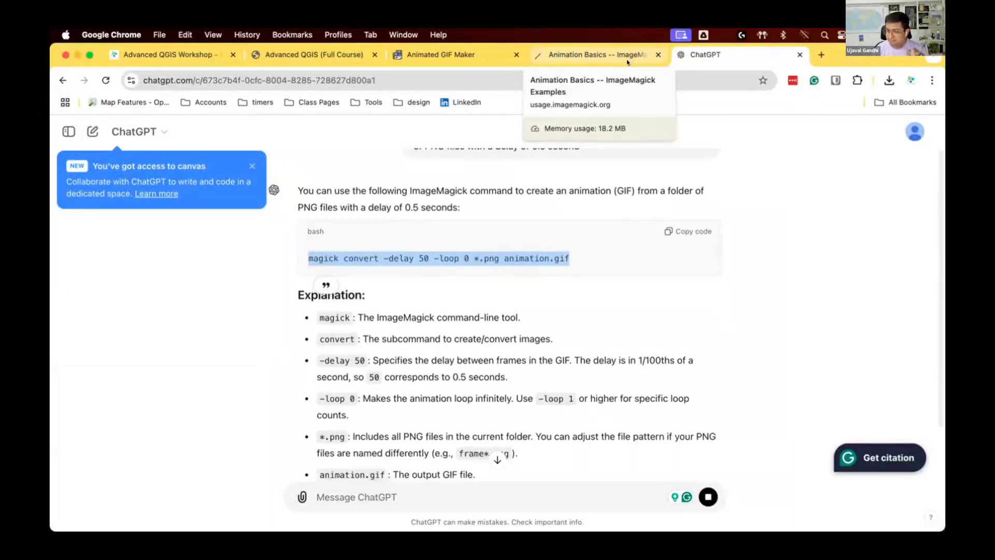
mouse_move(665, 530)
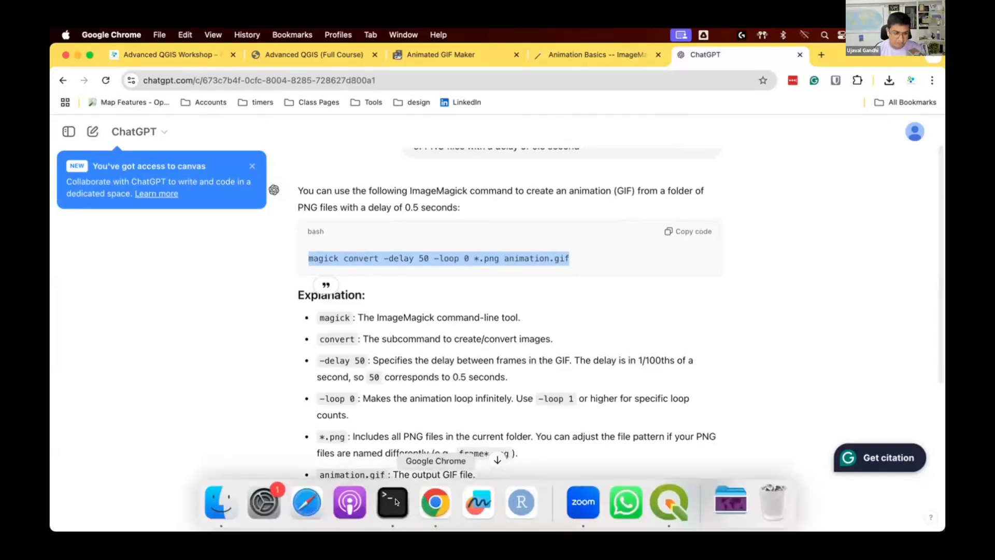
Bring up a Terminal window to run the generated magick convert command
left_click(391, 501)
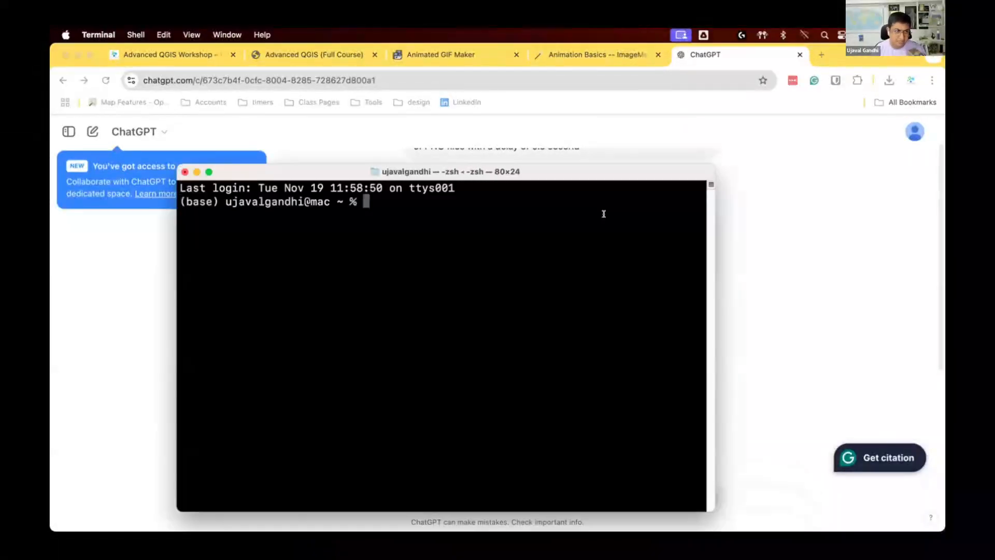